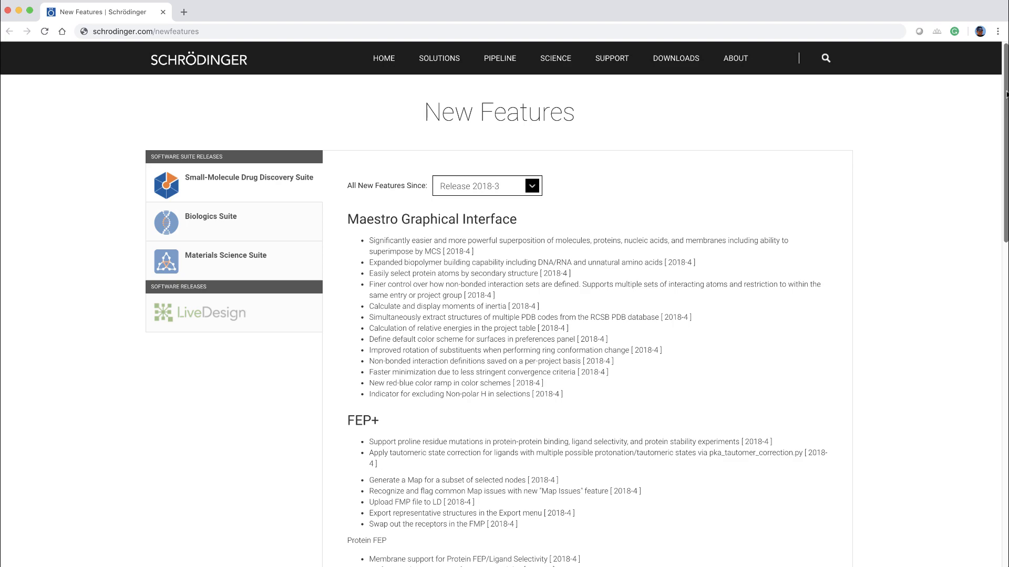
# - Start a Superposition task using Substructures, based on the DNA Backbone definition
pyautogui.scroll(-3)
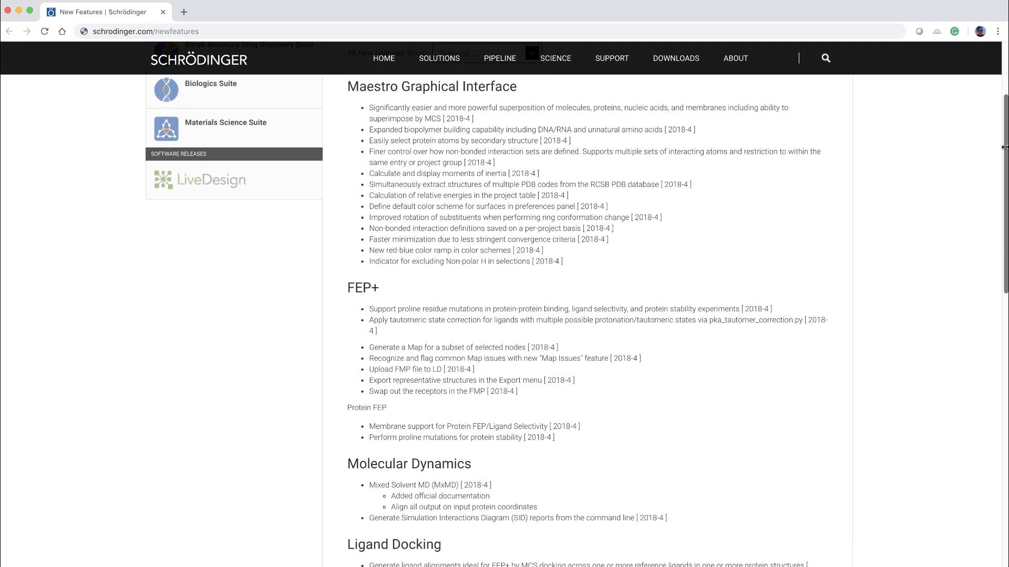
pyautogui.scroll(-3)
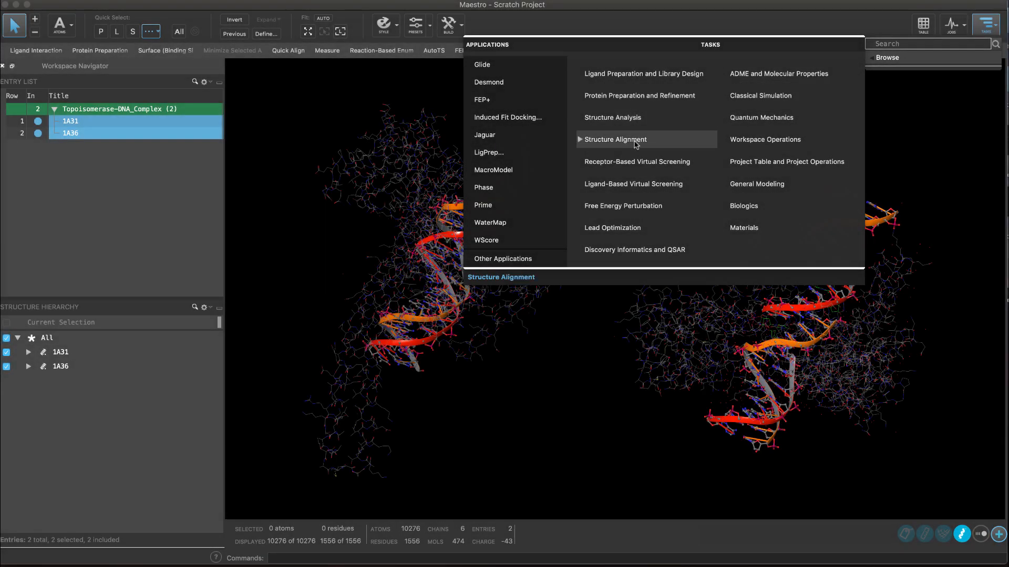
pyautogui.click(614, 140)
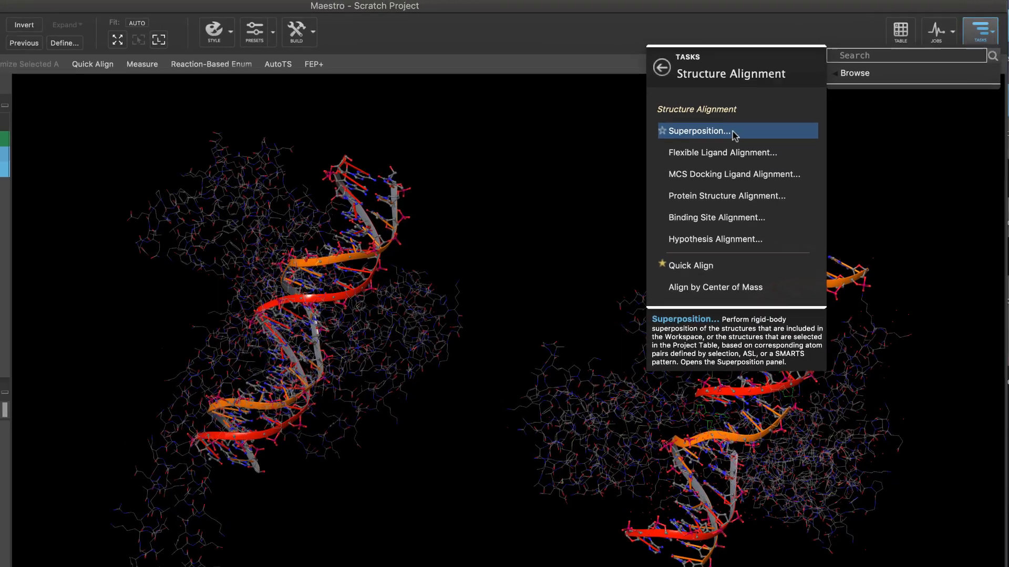
pyautogui.click(698, 130)
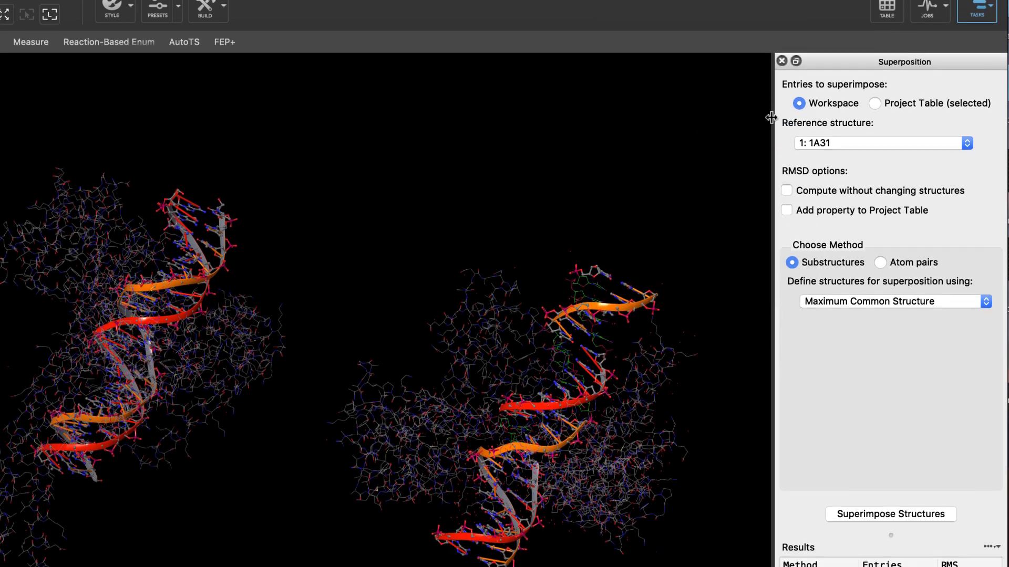
pyautogui.click(882, 143)
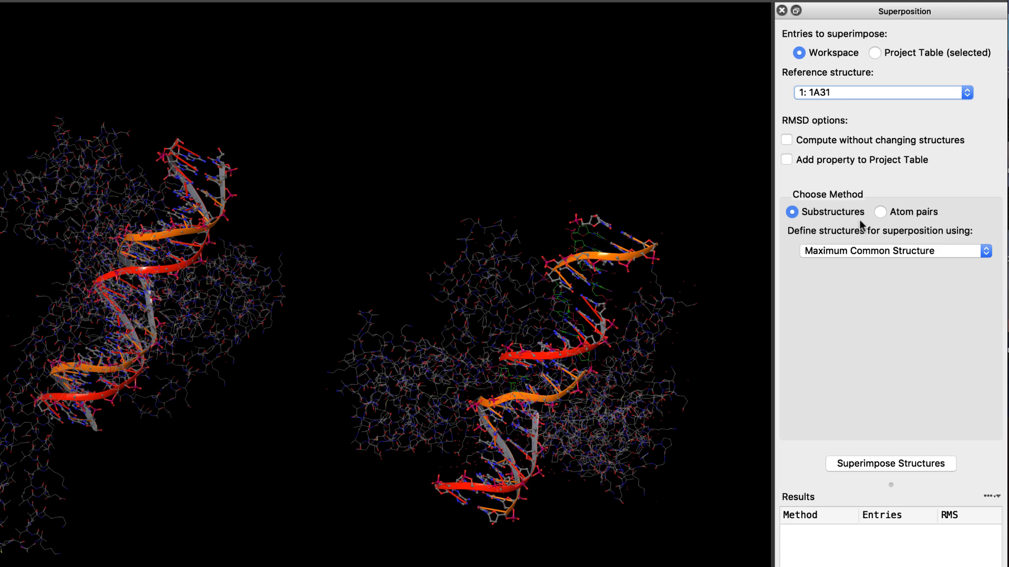
pyautogui.click(893, 251)
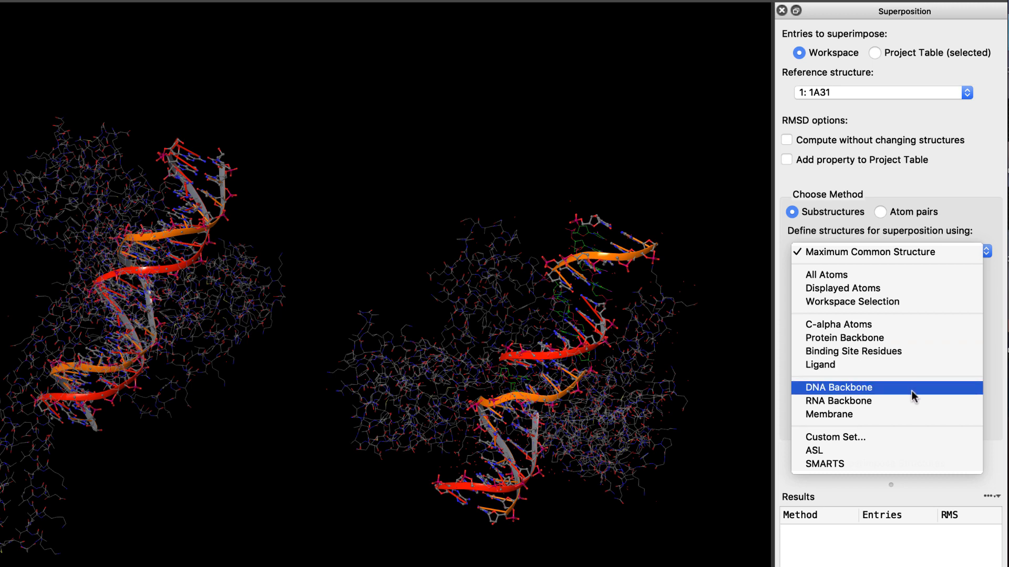
pyautogui.click(837, 388)
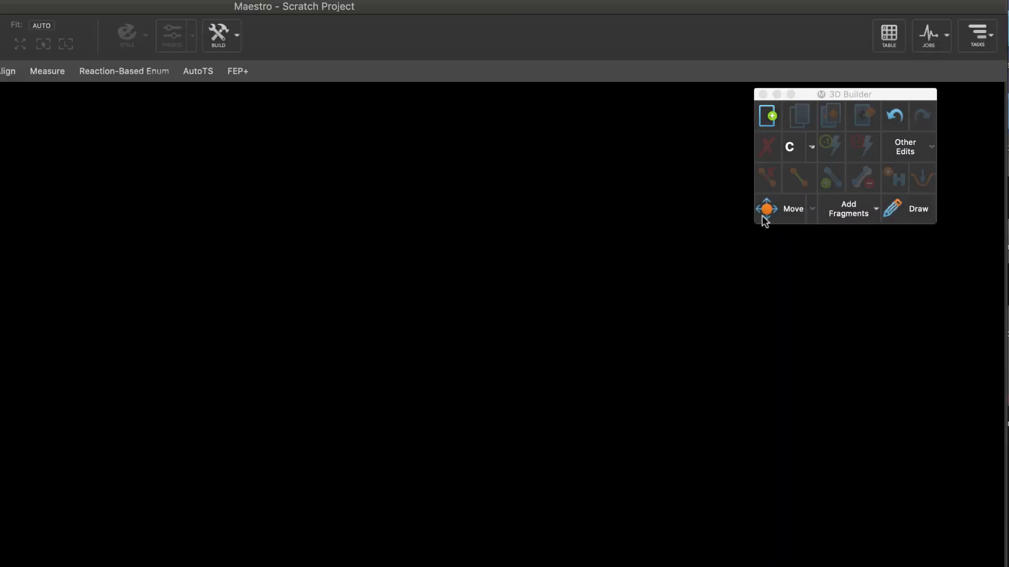
# - Bring up Add Fragments in the 3D Builder set to Double Stranded A DNA base pairs
pyautogui.click(847, 208)
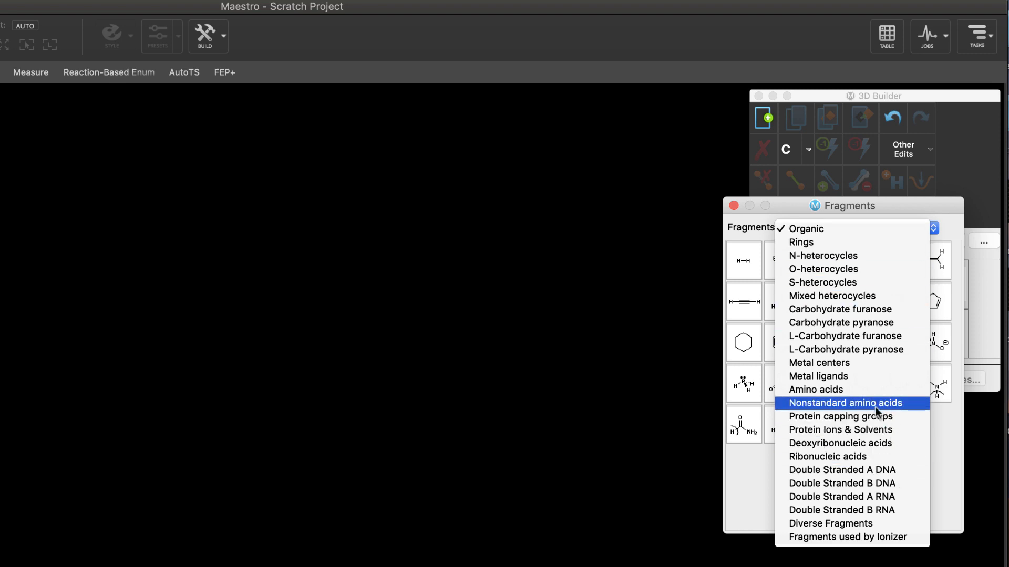
pyautogui.click(841, 470)
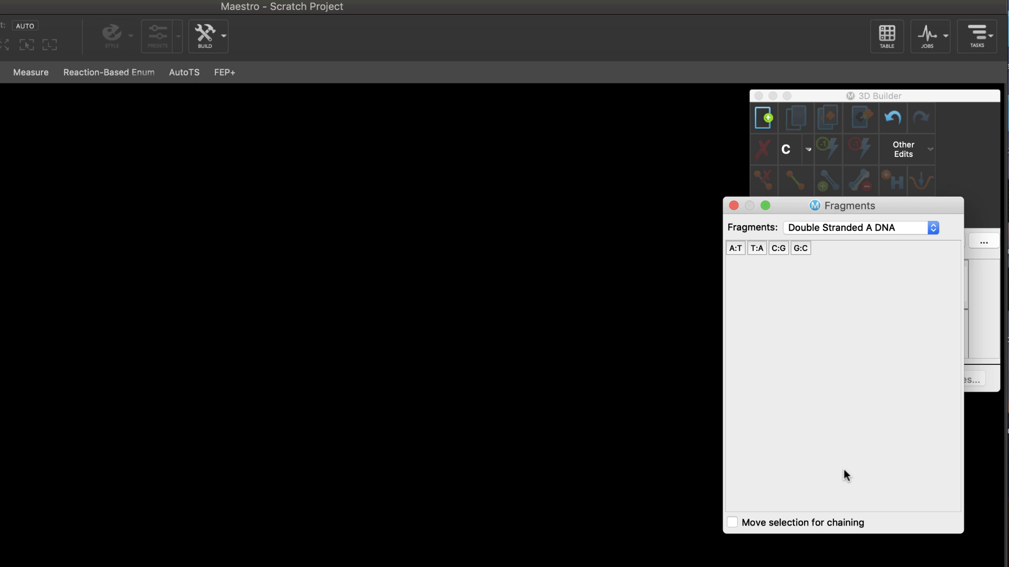
pyautogui.click(733, 523)
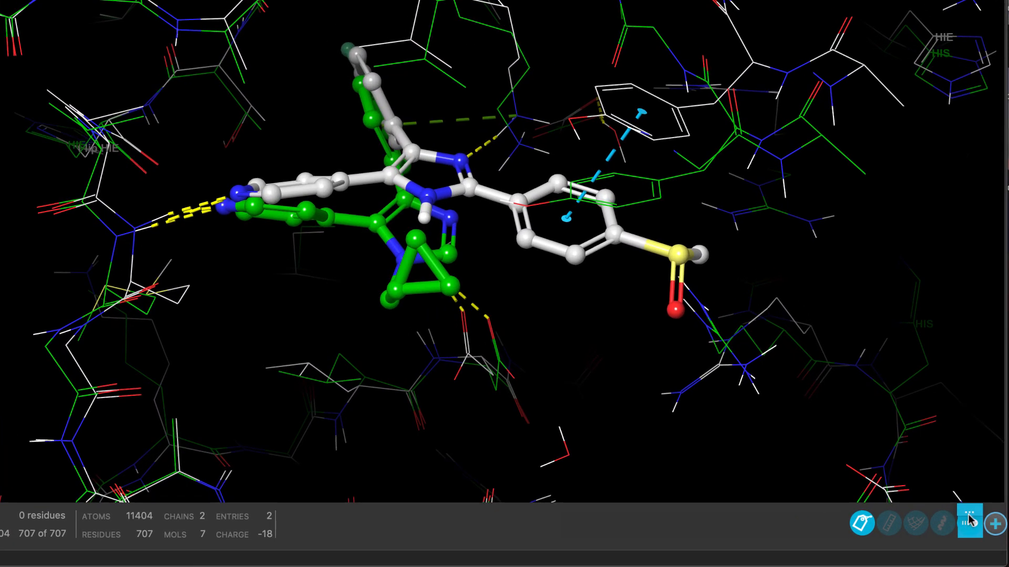
# - Try the Other… scope for non-covalent bonds with custom atom sets, then back out
pyautogui.click(970, 522)
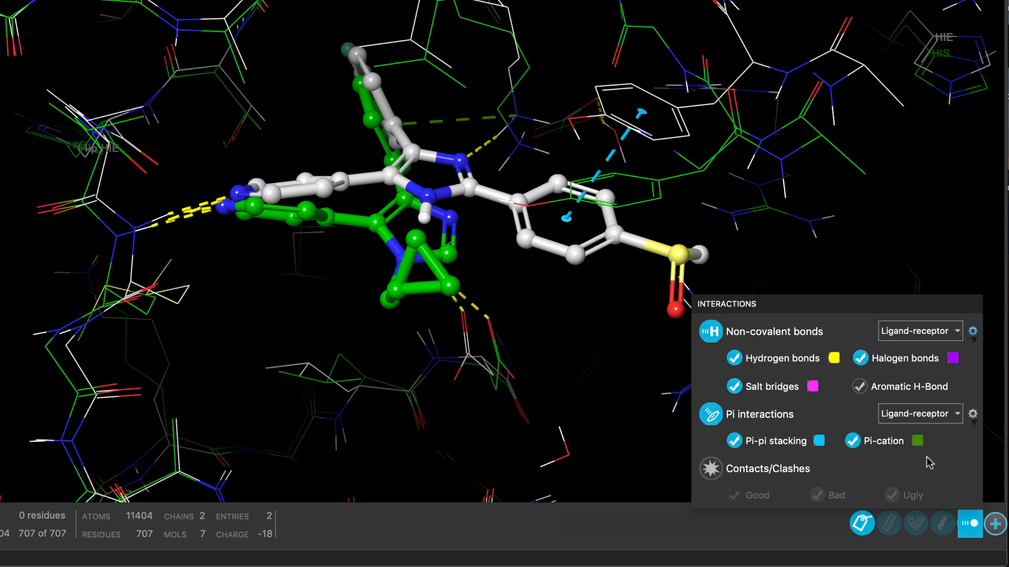
pyautogui.click(919, 331)
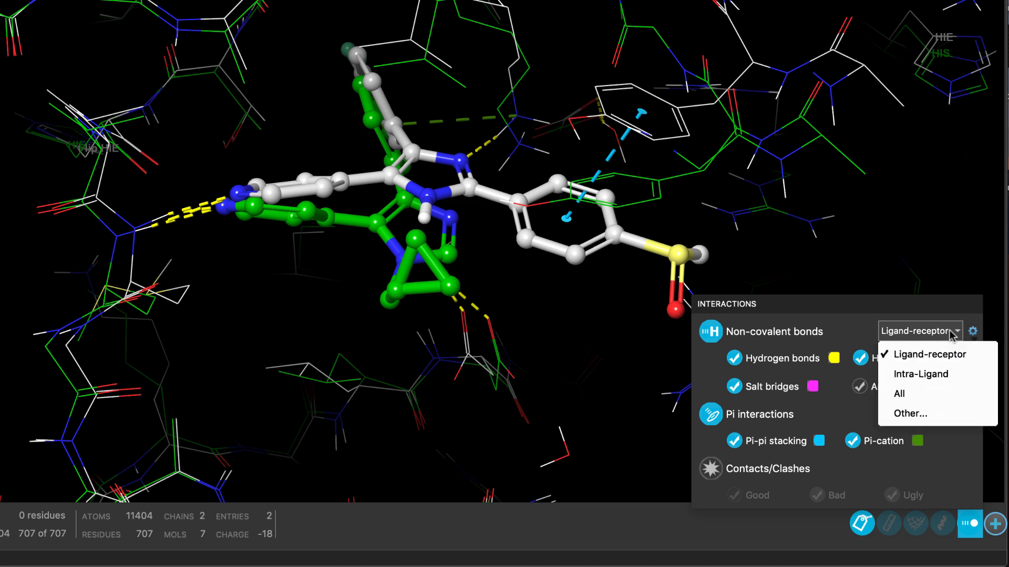
pyautogui.click(908, 413)
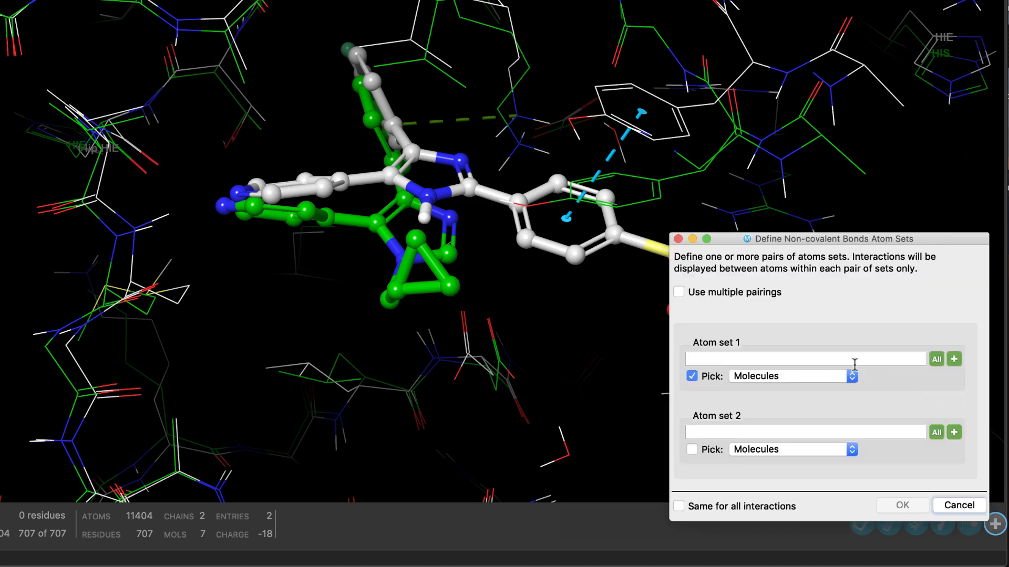
pyautogui.click(678, 292)
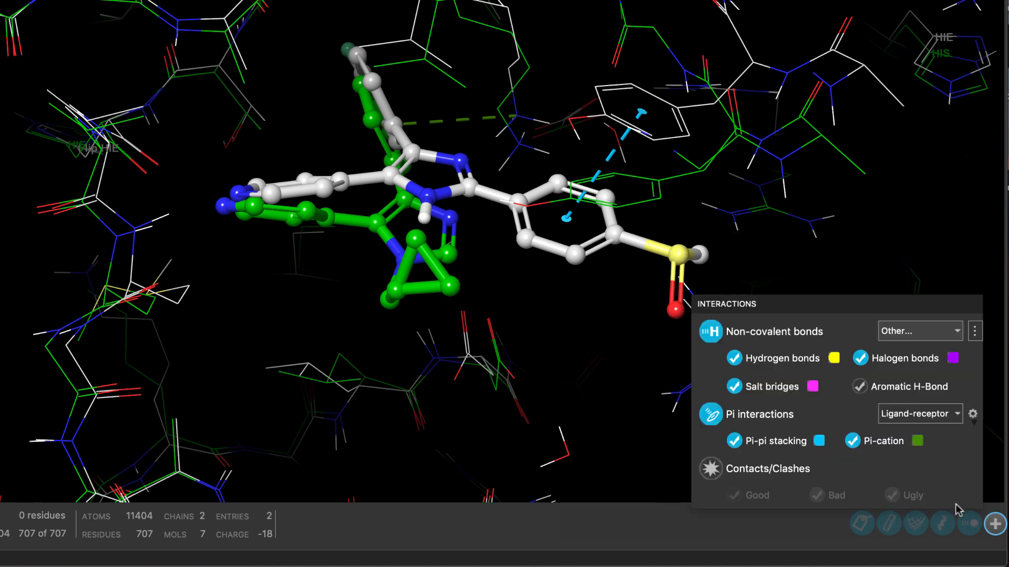
pyautogui.click(919, 331)
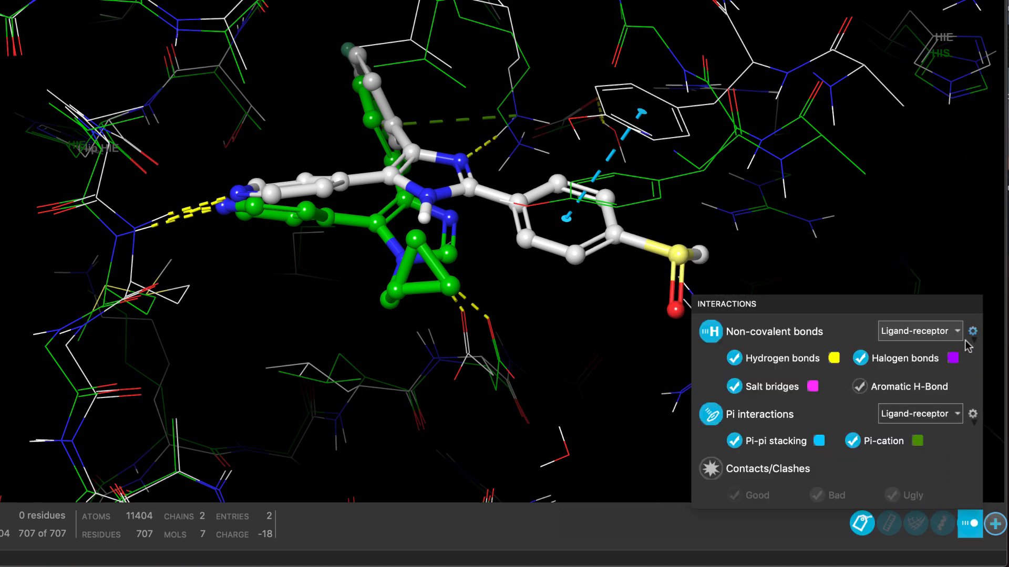
# - Restrict non-covalent interactions to atoms within the Same Entry Only
pyautogui.click(918, 329)
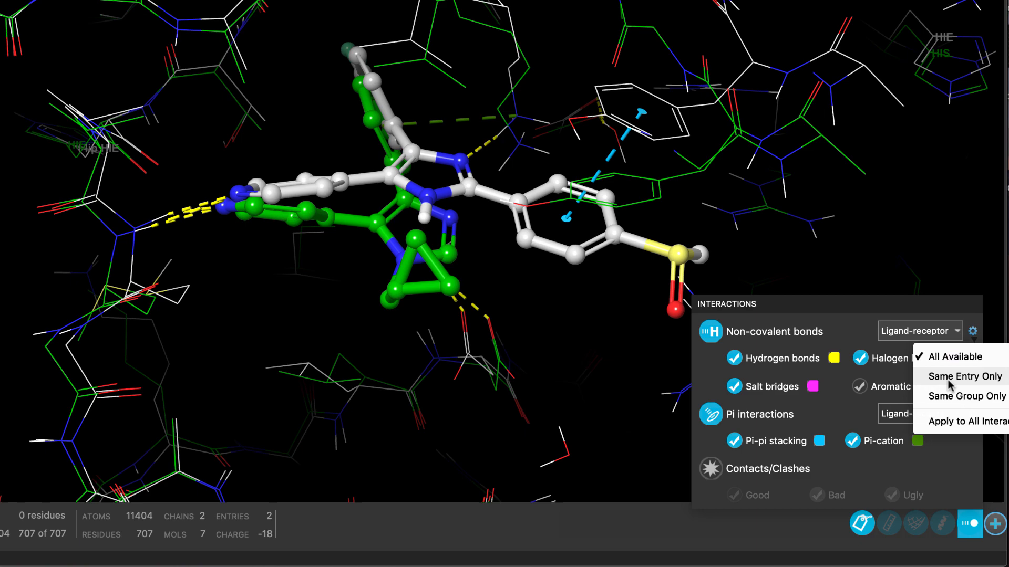
pyautogui.click(966, 376)
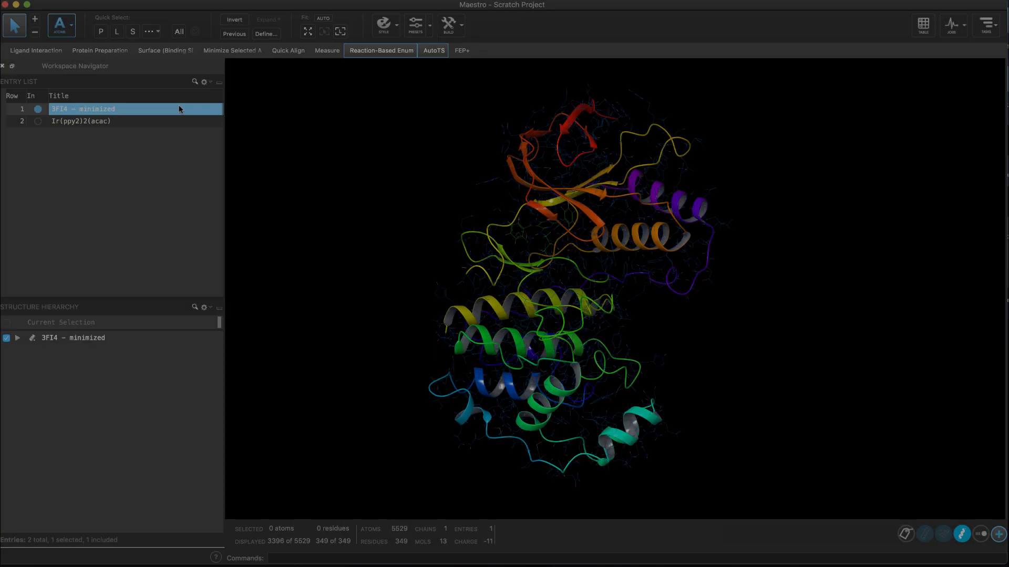
# - Set the pick level to Secondary Structure and include only the Ir(ppy)2(acac) entry
pyautogui.click(59, 24)
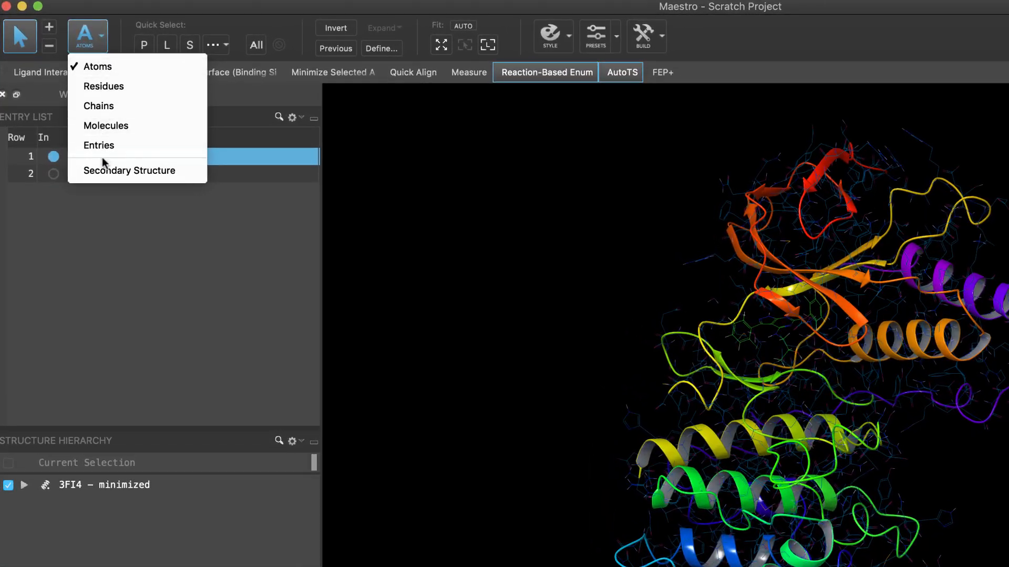
pyautogui.click(129, 170)
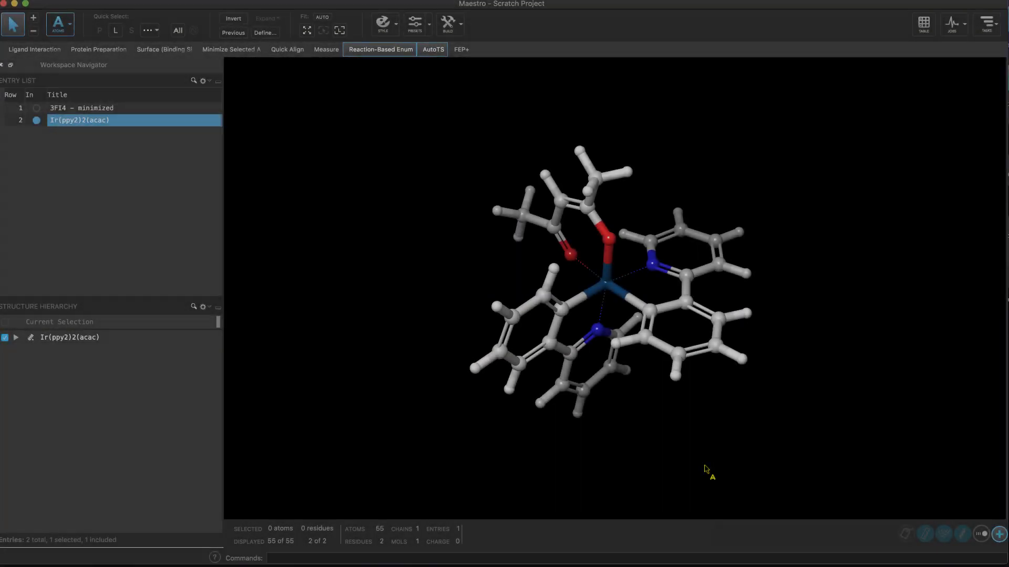
pyautogui.click(968, 551)
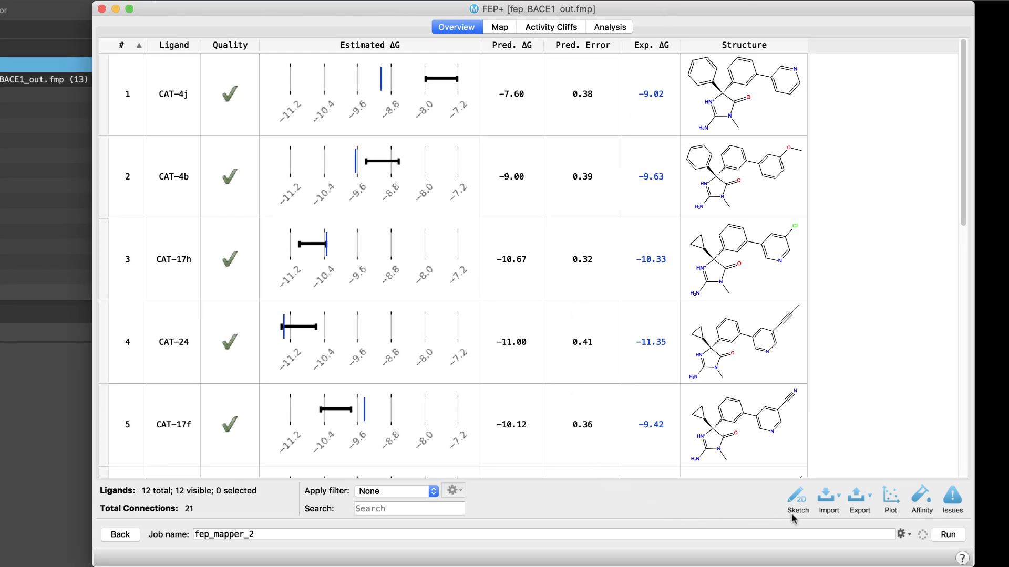
pyautogui.moveTo(963, 522)
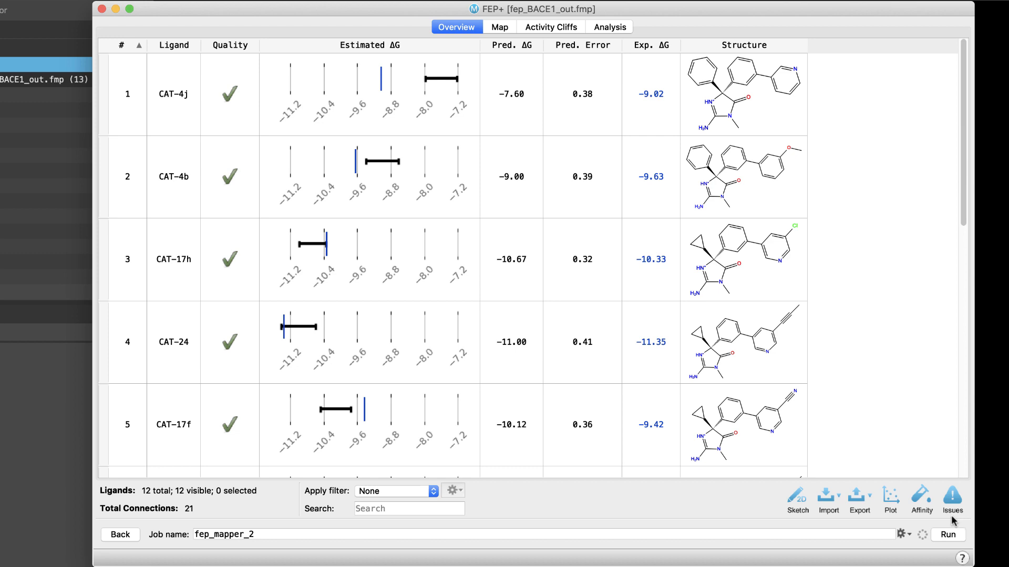
# - Check the FEP+ map's ΔG correlation plot and flagged issues before editing
pyautogui.click(890, 496)
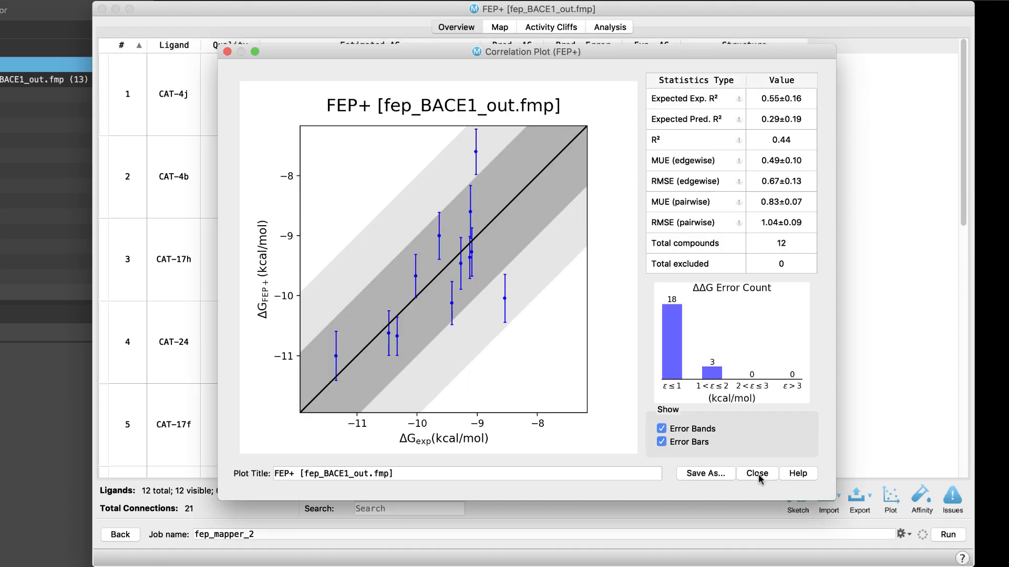
pyautogui.click(755, 474)
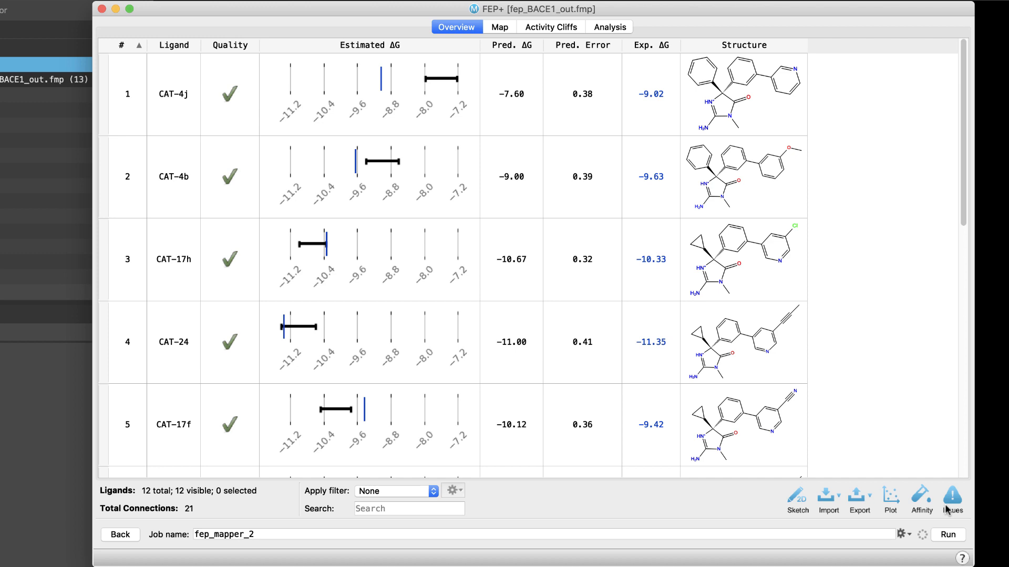
pyautogui.click(952, 498)
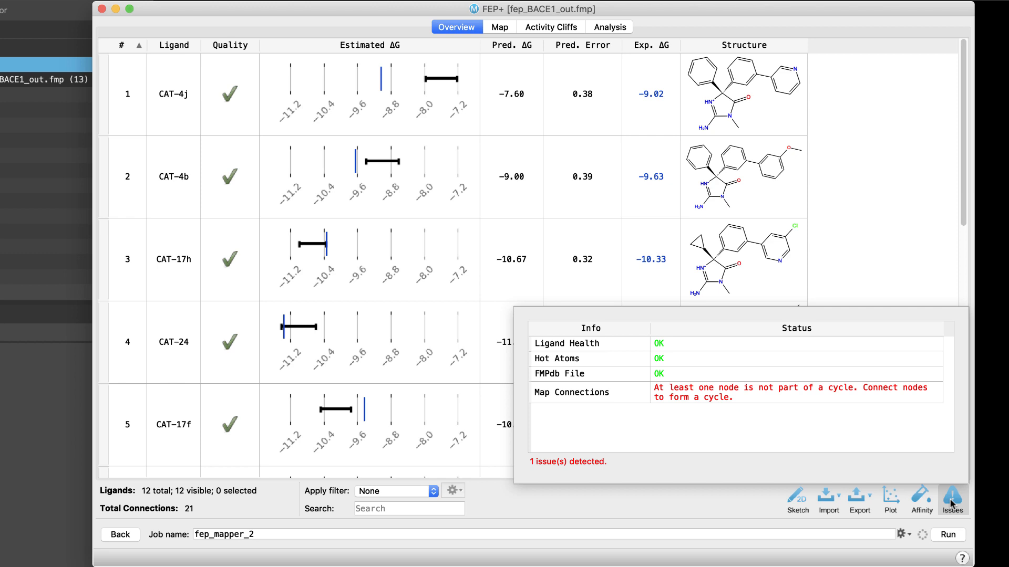
pyautogui.moveTo(868, 397)
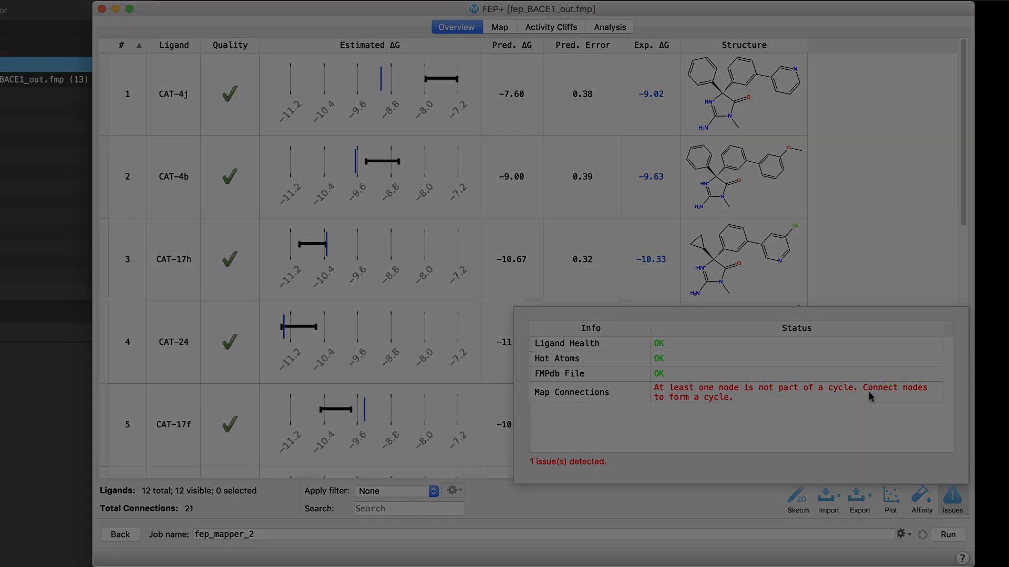
pyautogui.click(699, 442)
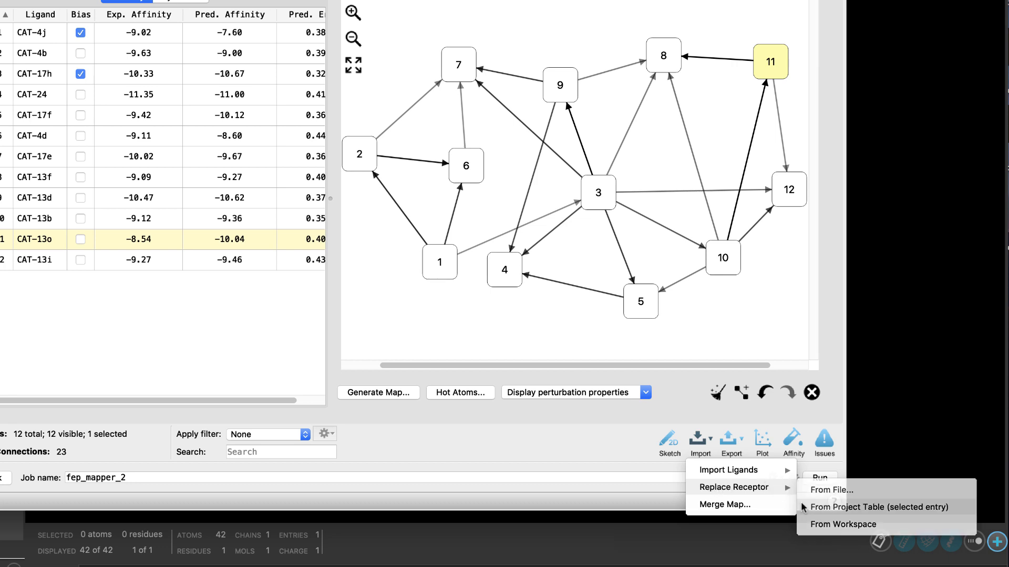
# - Replace the receptor from the Project Table, confirm, and generate a map from the Selected ligands
pyautogui.click(878, 507)
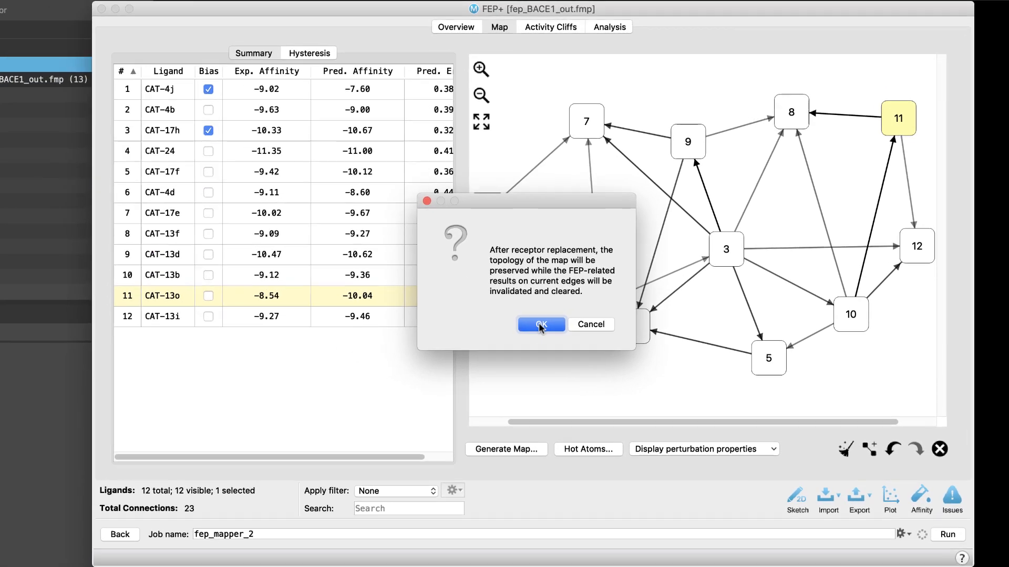
pyautogui.click(540, 324)
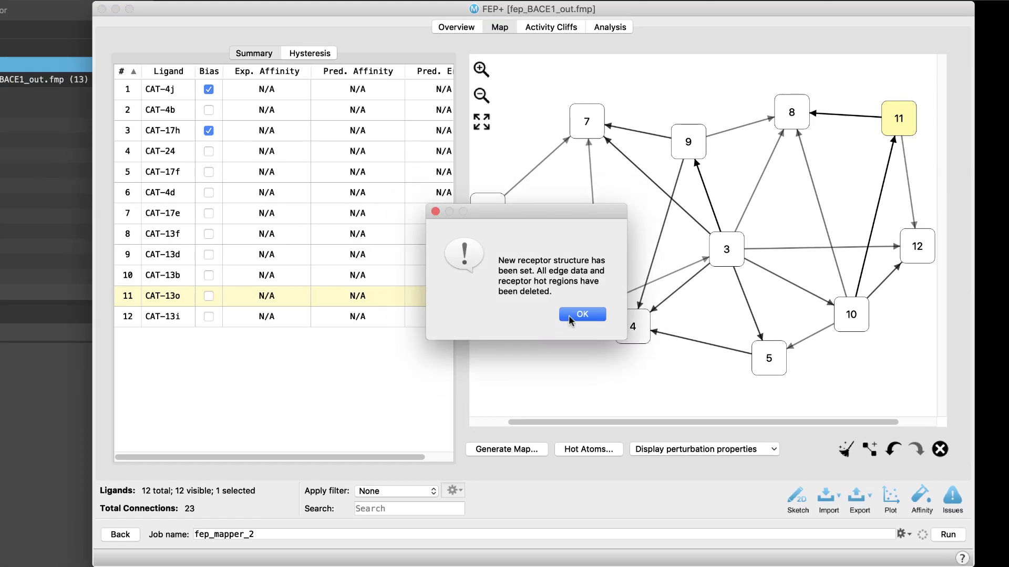
pyautogui.click(581, 315)
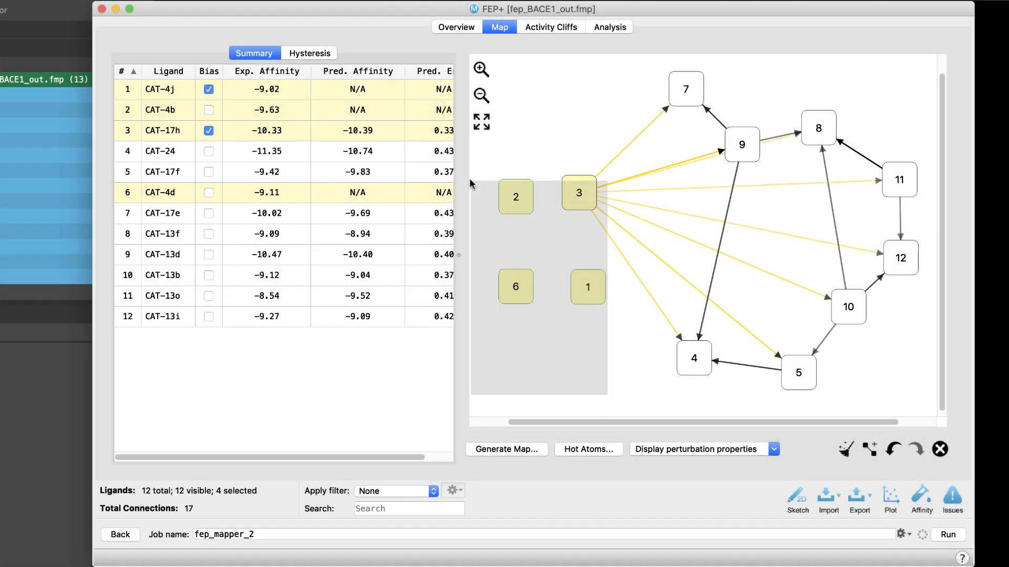
pyautogui.click(505, 449)
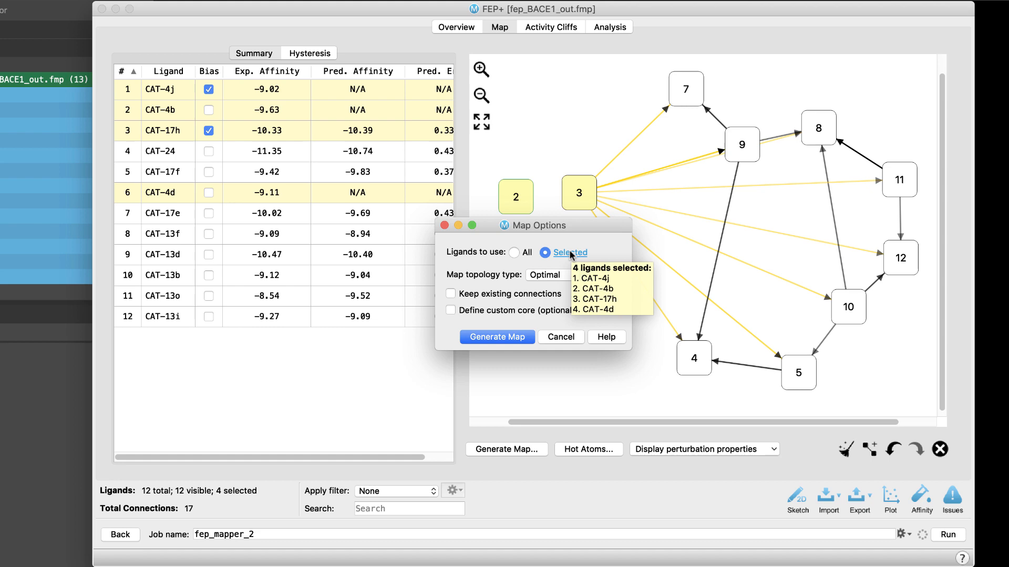
pyautogui.click(495, 337)
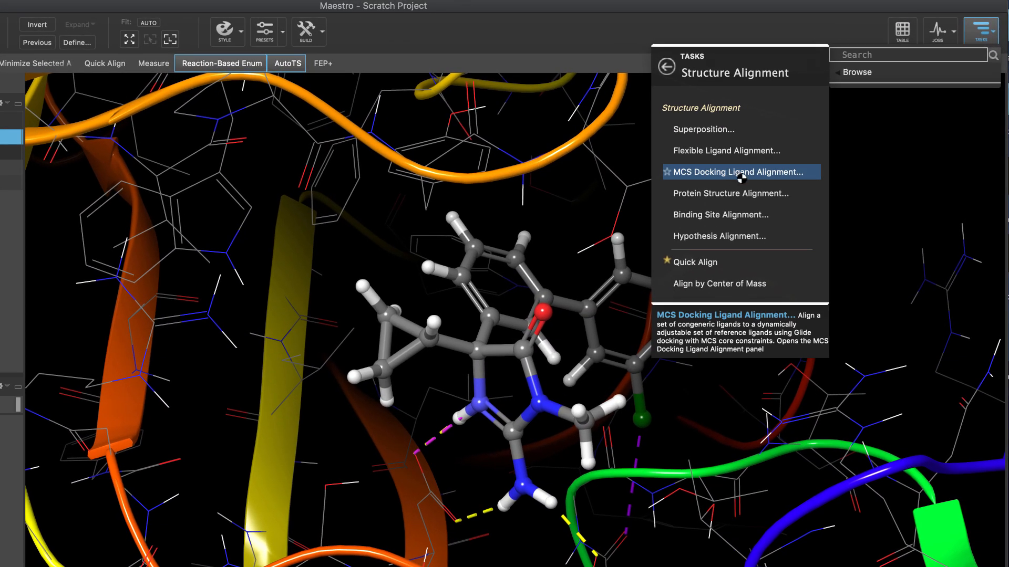
# - Start MCS Docking Ligand Alignment with the receptor grid and ligands taken from files
pyautogui.click(737, 171)
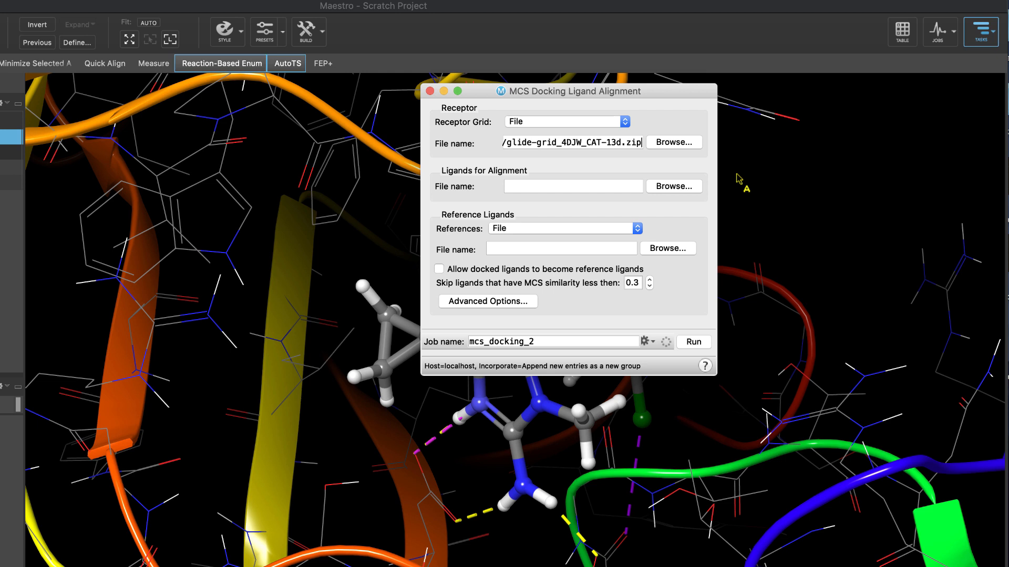
pyautogui.click(563, 122)
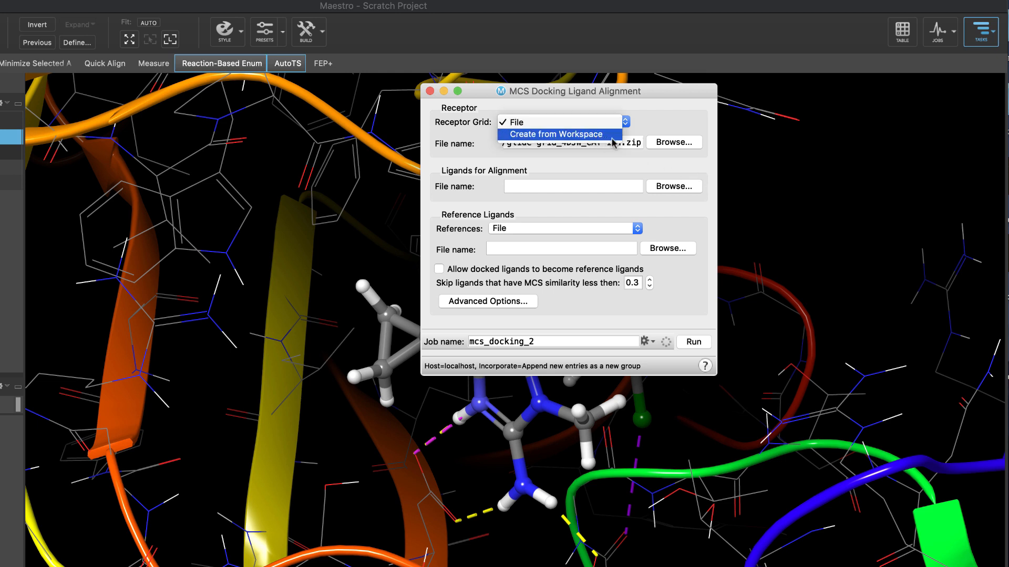
pyautogui.click(510, 121)
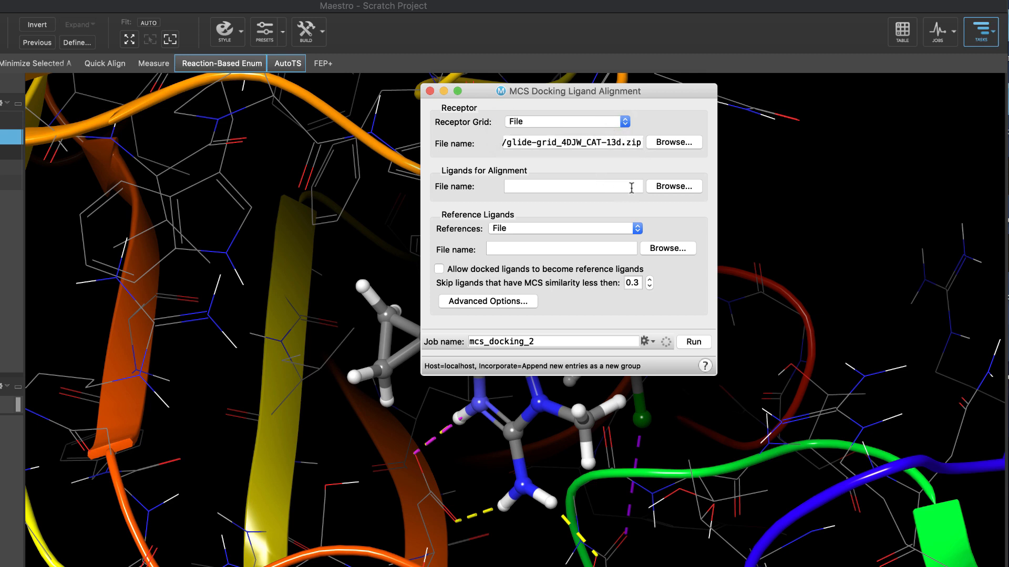
pyautogui.click(674, 185)
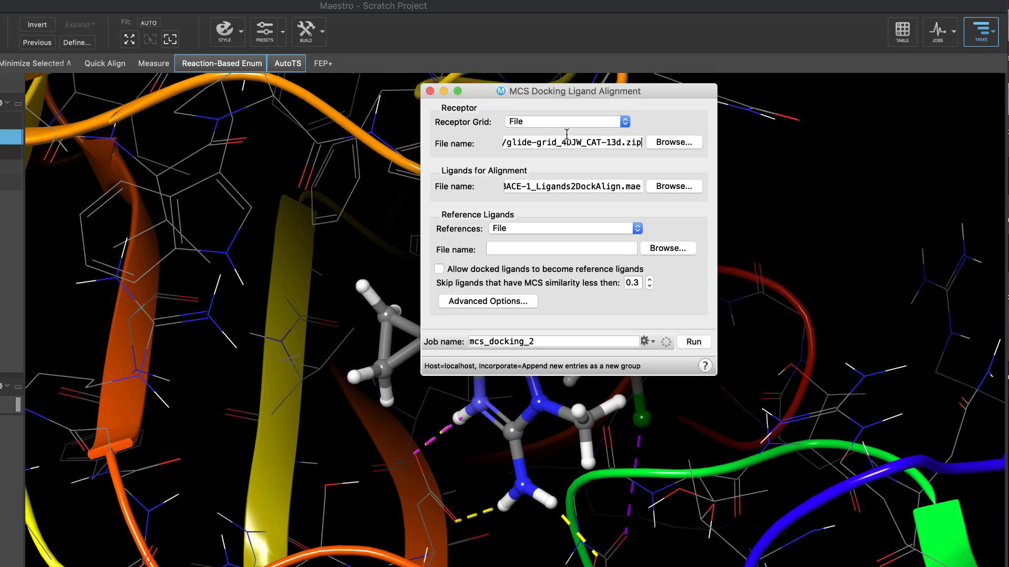
pyautogui.moveTo(601, 233)
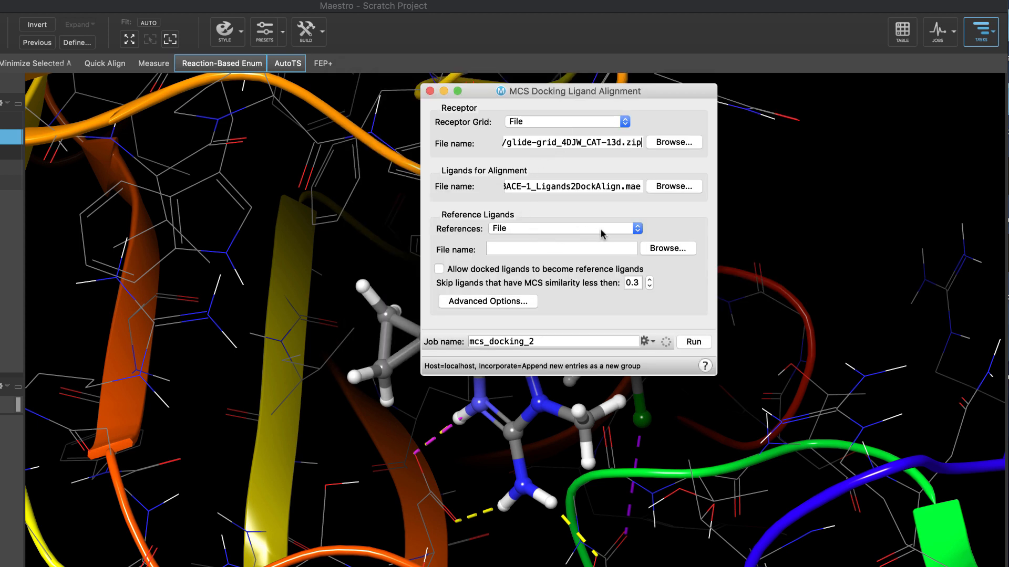
# - Use Project Table references, allow docked ligands as references, accept the grid table and run
pyautogui.click(561, 228)
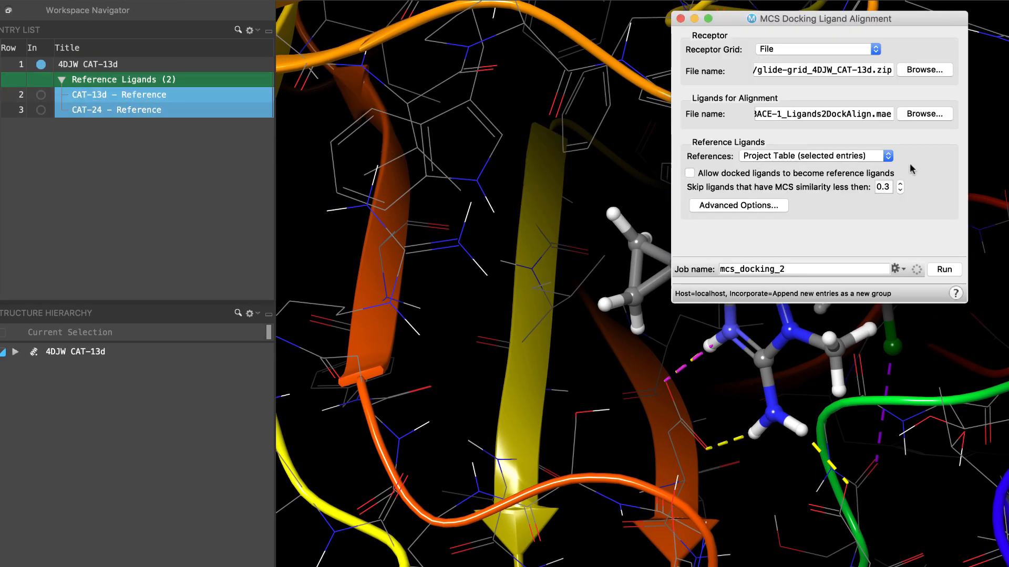
pyautogui.click(690, 173)
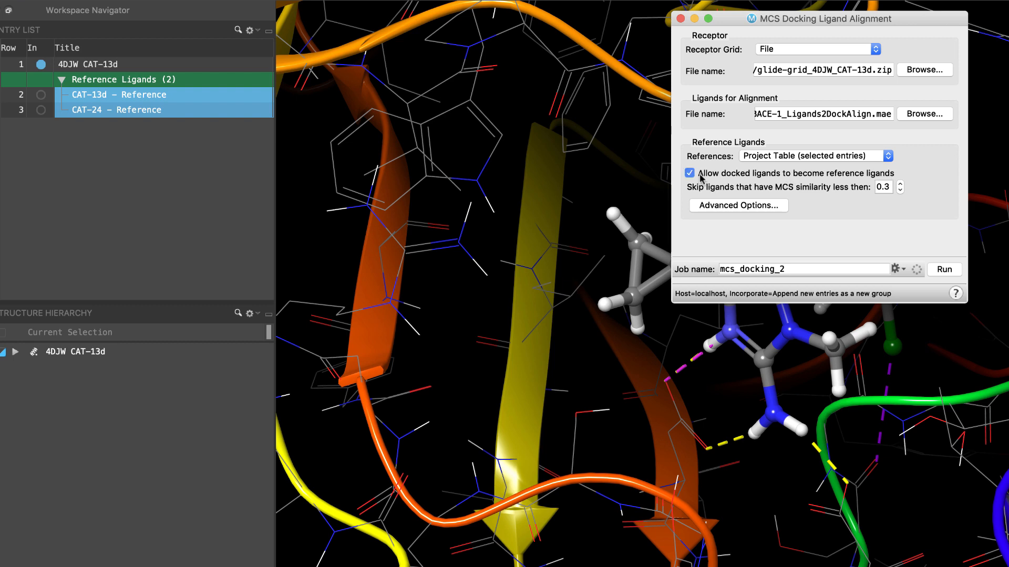
pyautogui.click(738, 205)
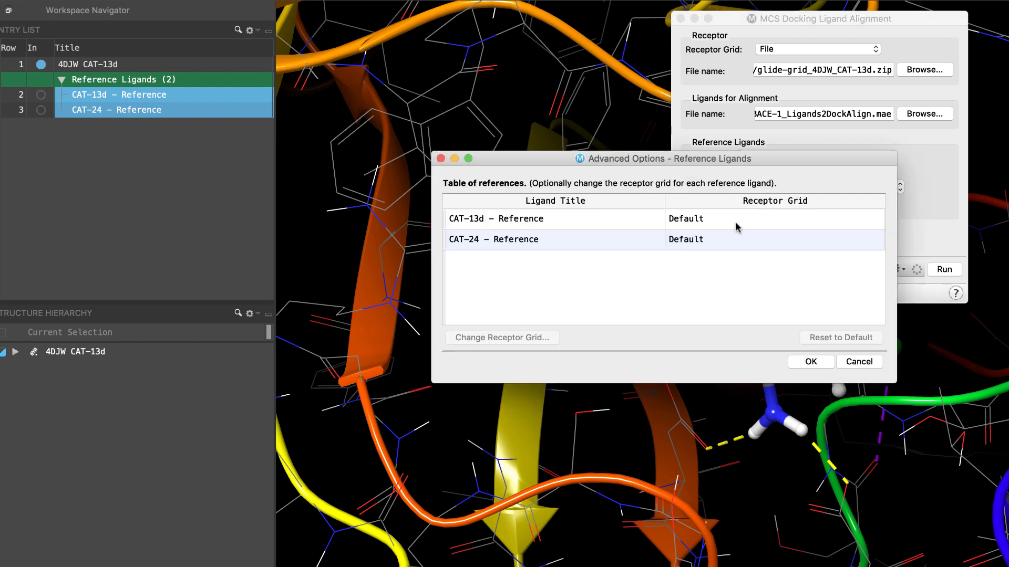
pyautogui.click(554, 238)
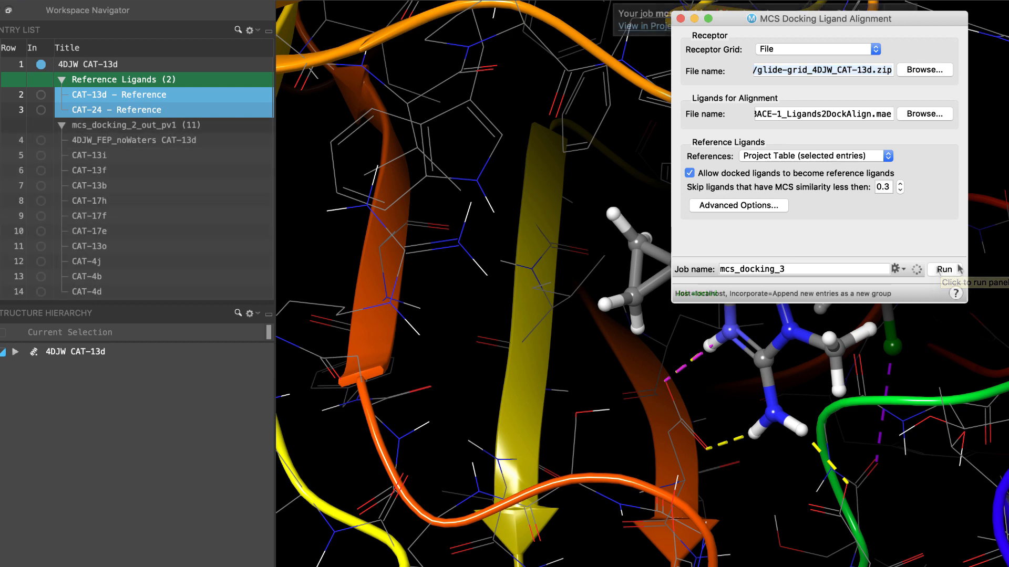
pyautogui.click(943, 269)
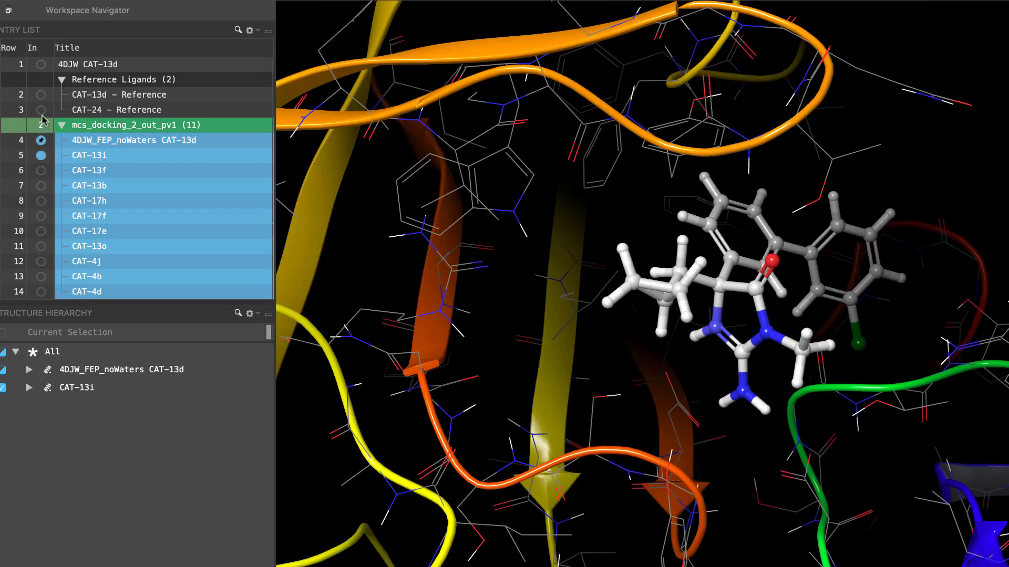
# - Include CAT-13d, CAT-24 references and docked CAT-4j together in the Workspace
pyautogui.click(41, 95)
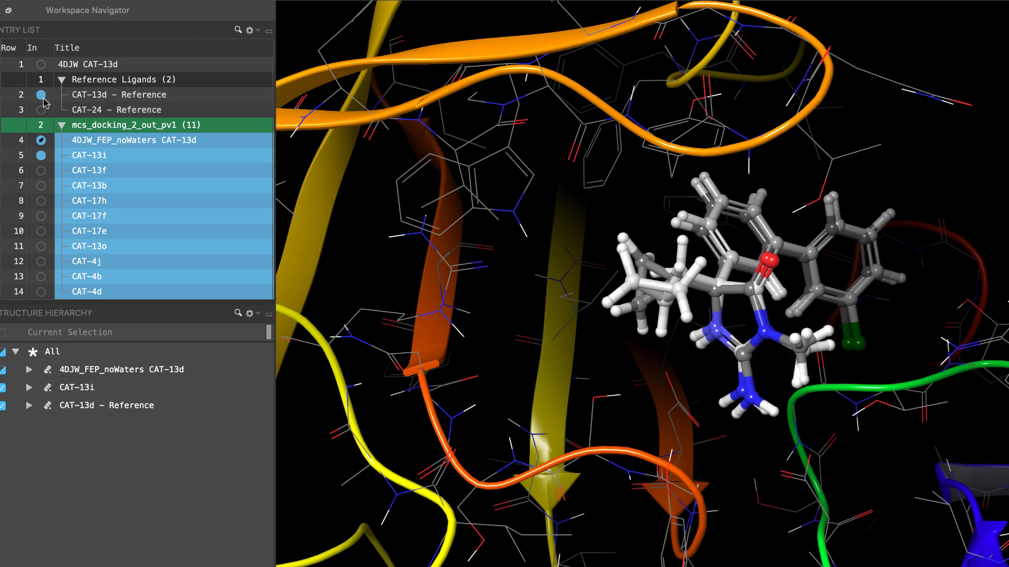
pyautogui.click(41, 109)
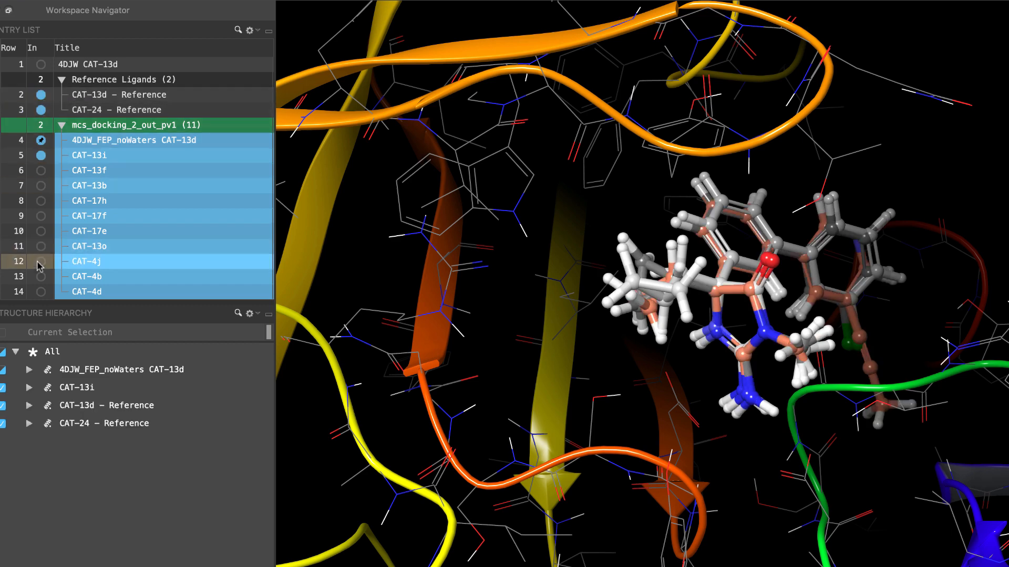
pyautogui.click(41, 261)
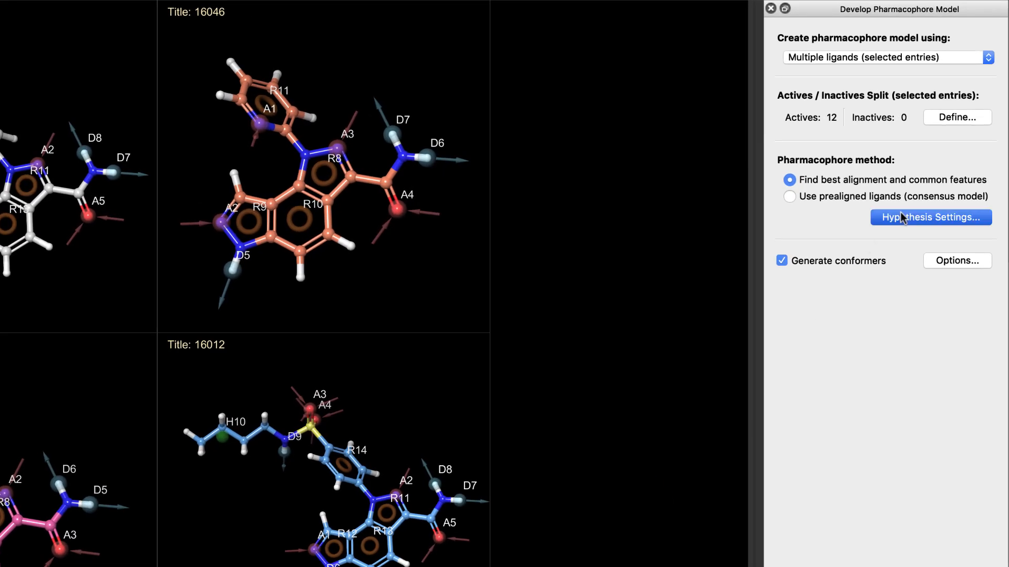
# - Enable Exclude features from hypothesis in Hypothesis Settings and list features to select
pyautogui.click(930, 217)
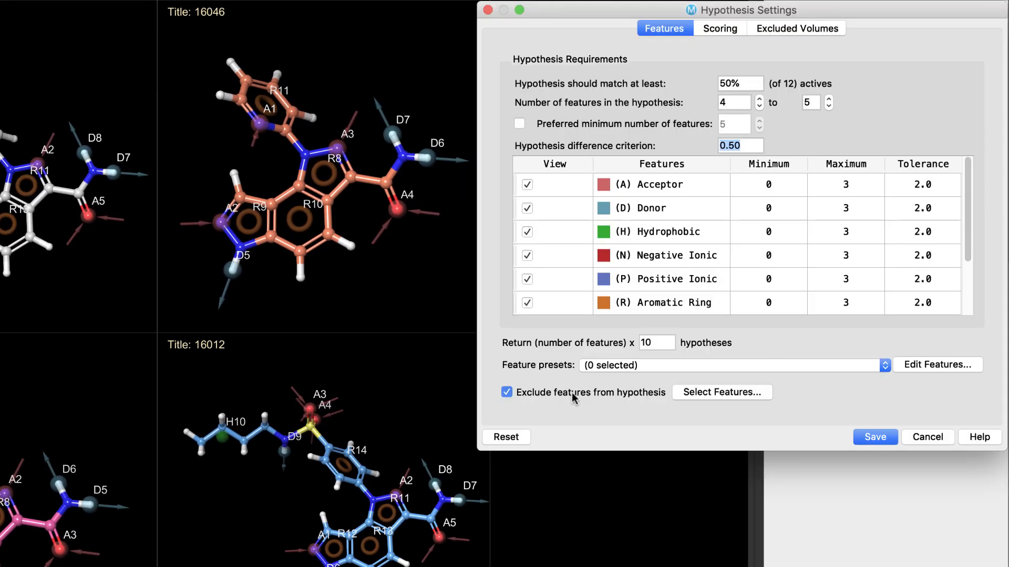
pyautogui.click(722, 392)
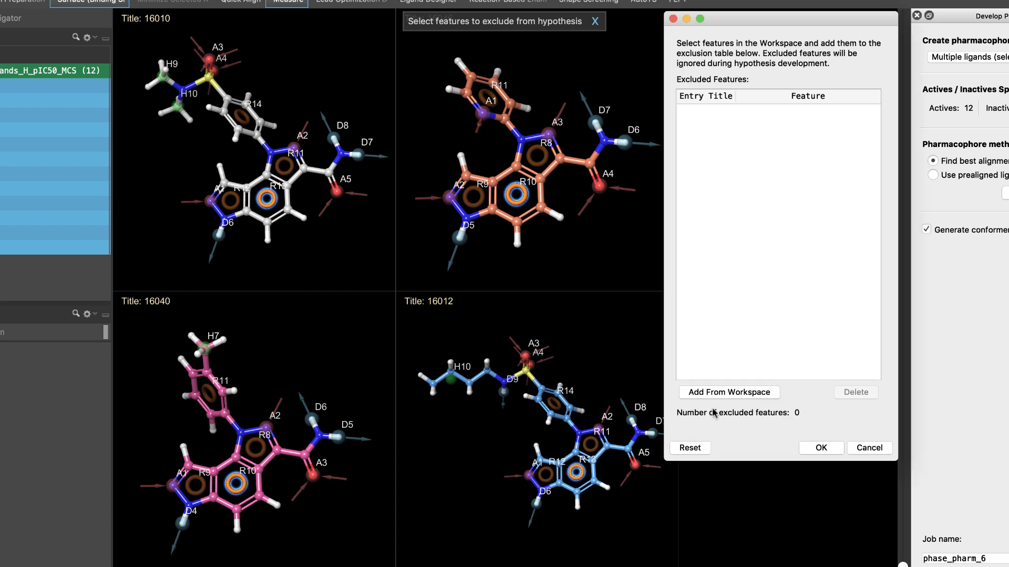
pyautogui.click(729, 392)
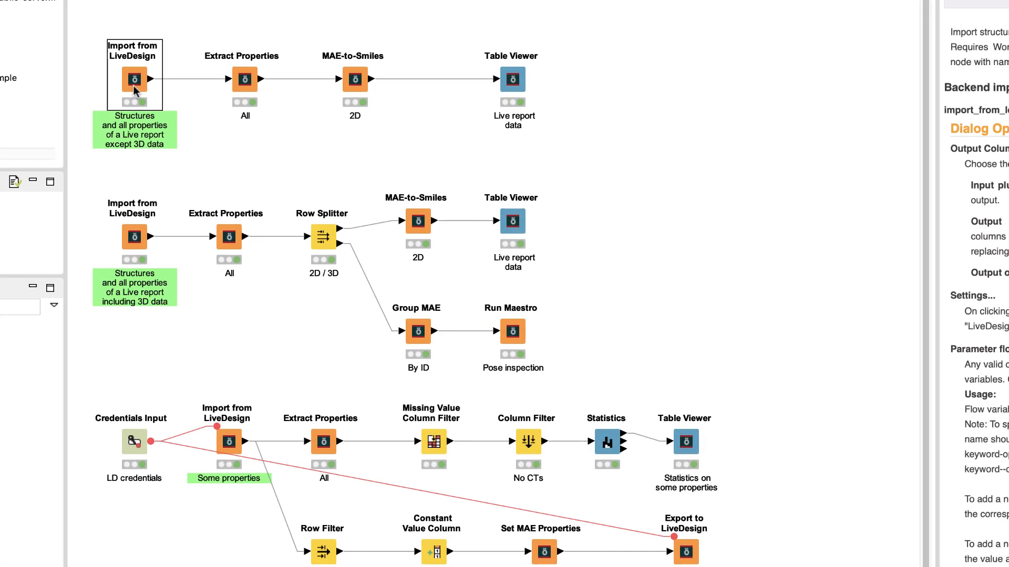
# - Inspect the Import from LiveDesign node, then view the Job Control (List) node's jobs table
pyautogui.doubleClick(134, 79)
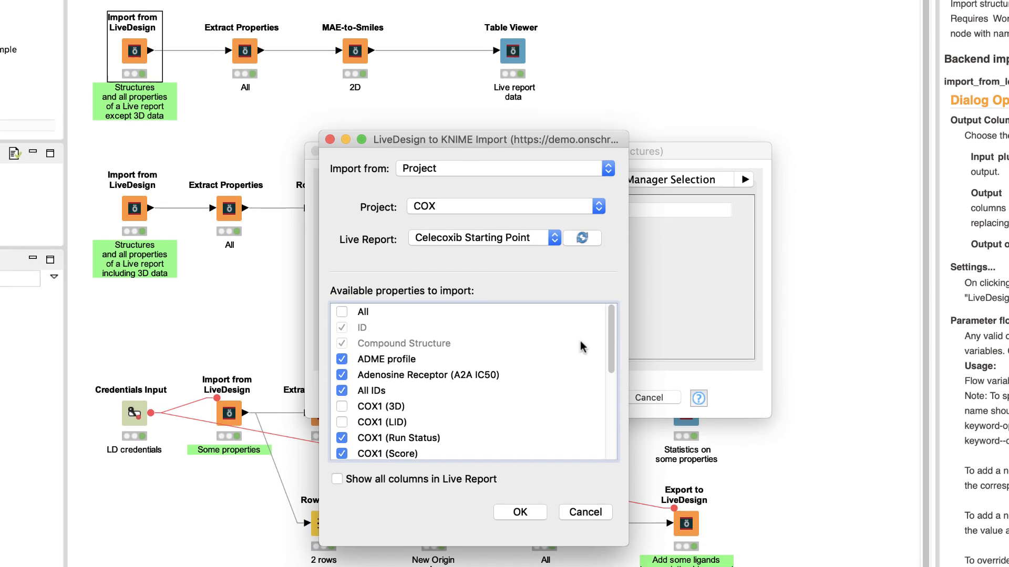
pyautogui.scroll(-3)
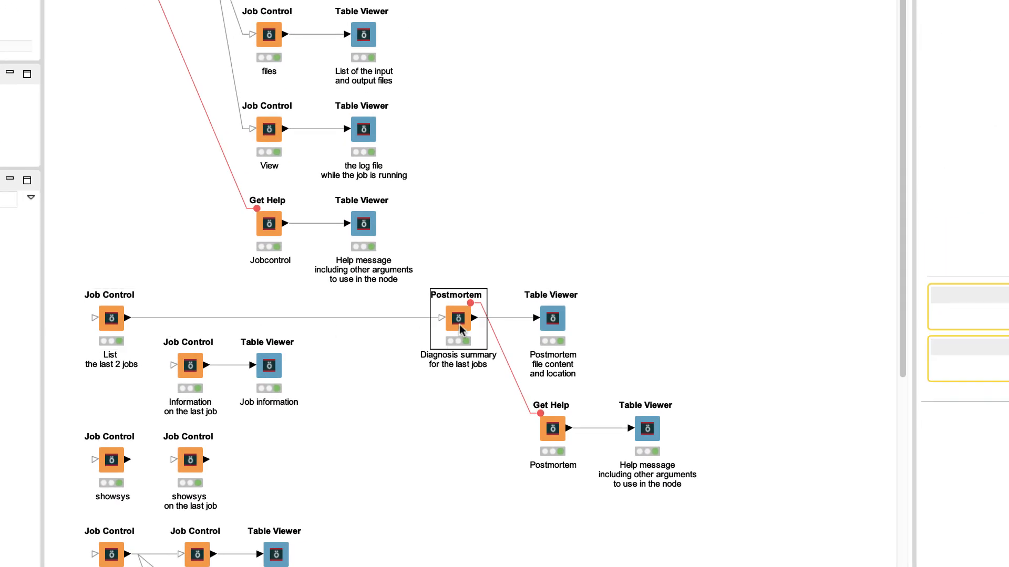
pyautogui.doubleClick(110, 318)
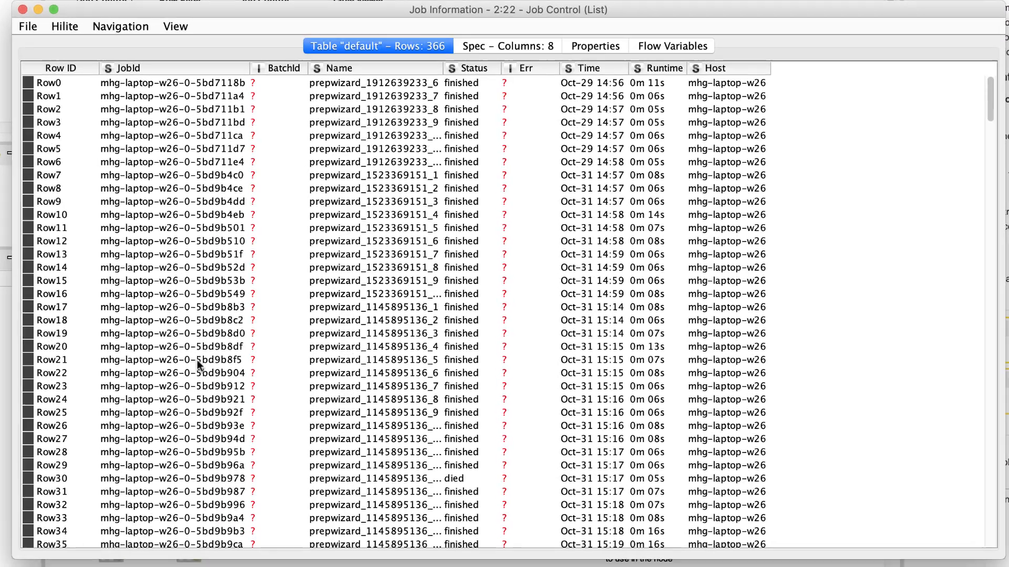